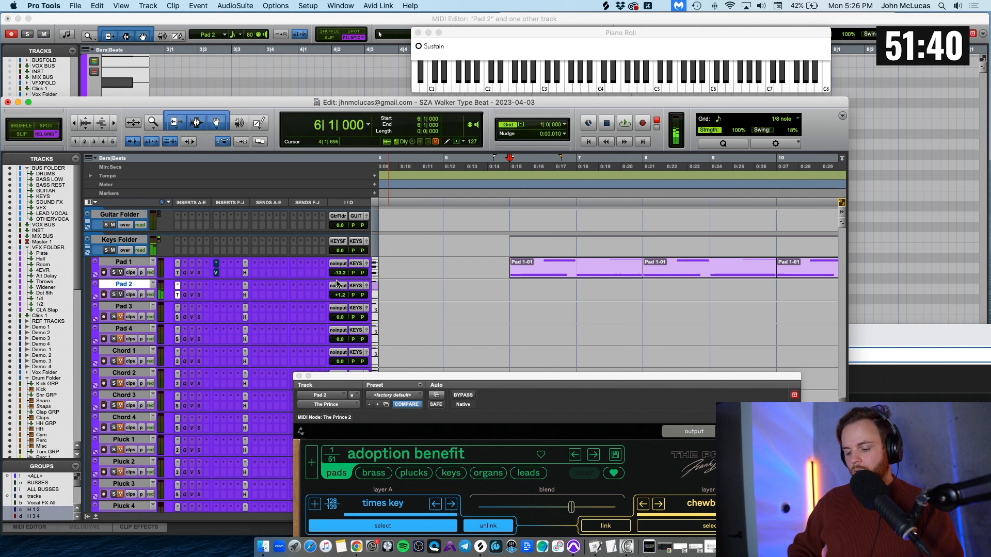
Record a MIDI pad part on Pad 2 using The Prince's 'adoption benefit' preset.
{"action": "left_click", "coordinate": [642, 122]}
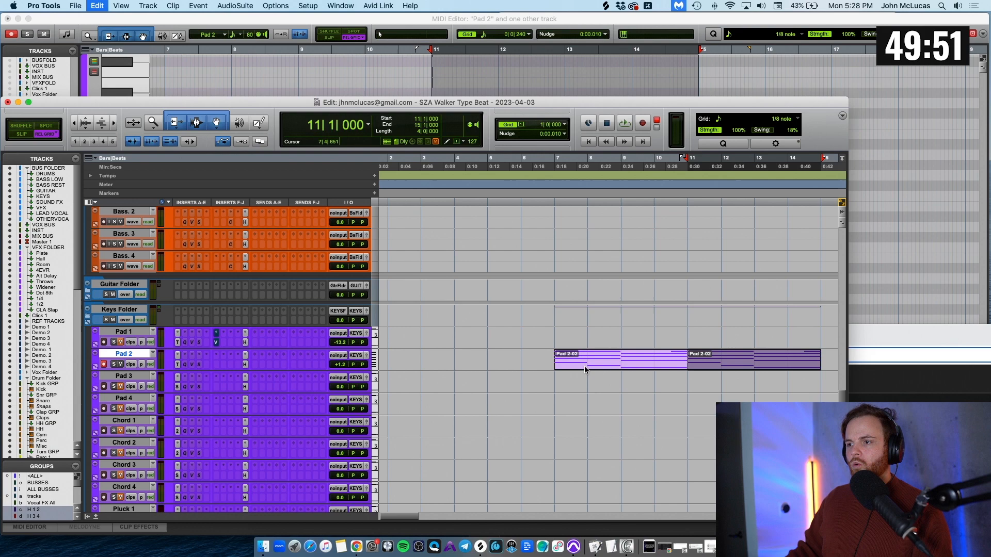
Scroll to the bass tracks and record a short elemon-01 MIDI clip on elemon.
{"action": "scroll", "scroll_direction": "down", "scroll_amount": 3}
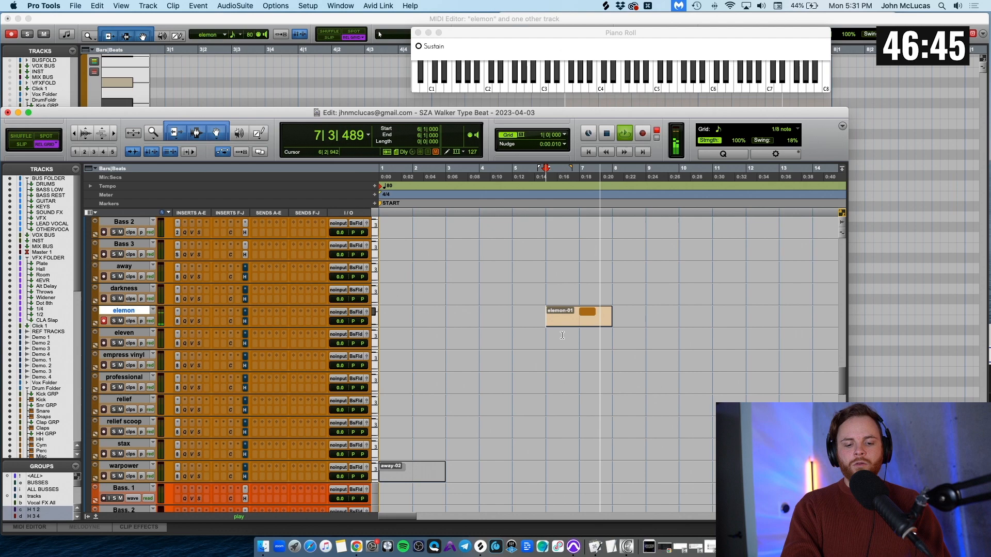
Record a longer MIDI bass line over the loop on the armed elemon track.
{"action": "left_click", "coordinate": [642, 132]}
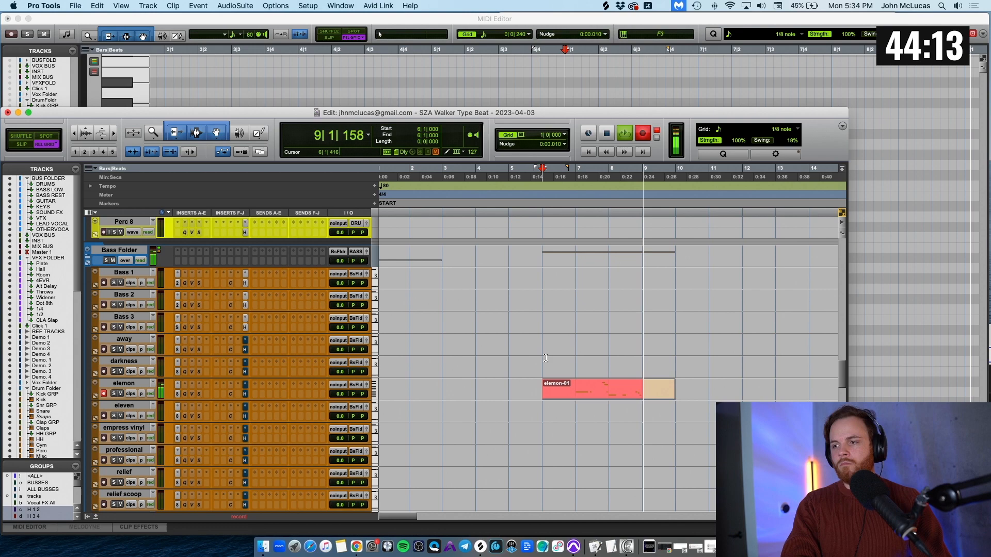
{"action": "double_click", "coordinate": [590, 388]}
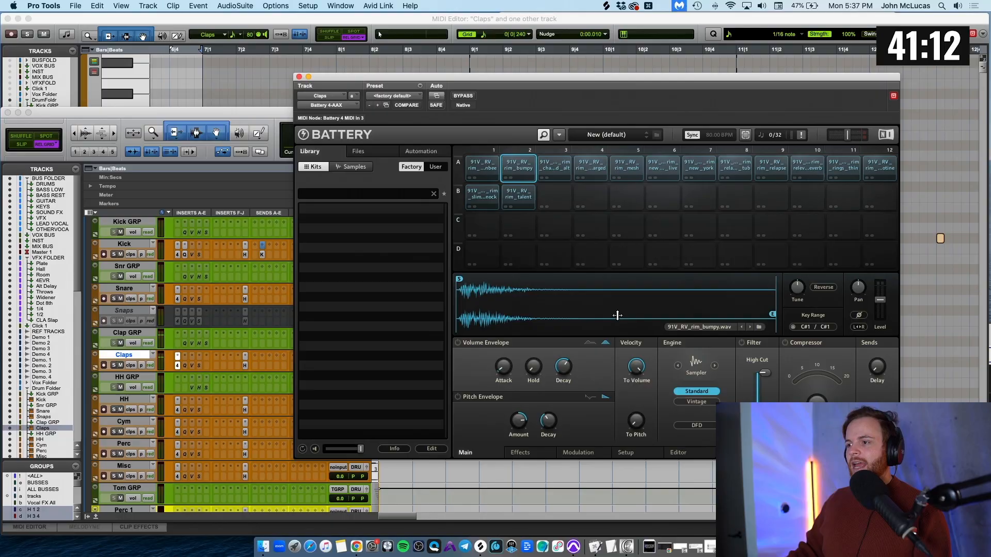
Load the rim sample kit from the Library into Battery 4 on Claps.
{"action": "left_click", "coordinate": [554, 167]}
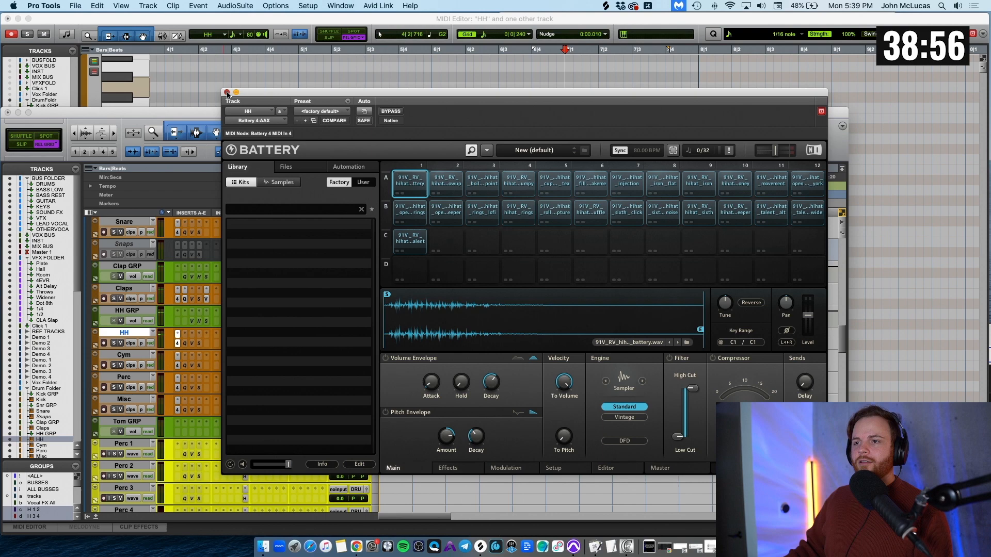
Load the hi-hat sample kit from the Library into Battery 4 on HH.
{"action": "left_click", "coordinate": [226, 93]}
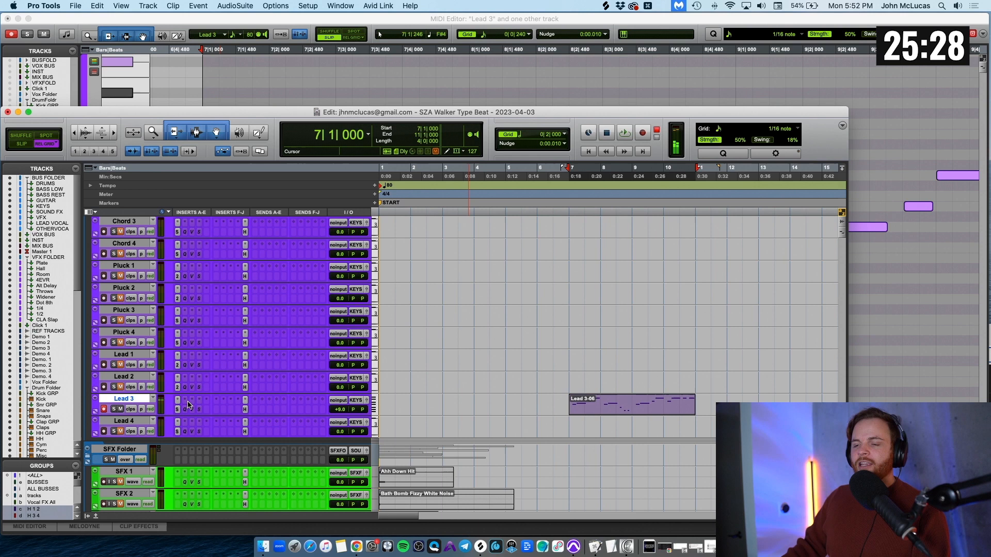
Record the Lead 3-06 MIDI lead clip, then search plug-ins for 'alte'.
{"action": "type", "text": "alte"}
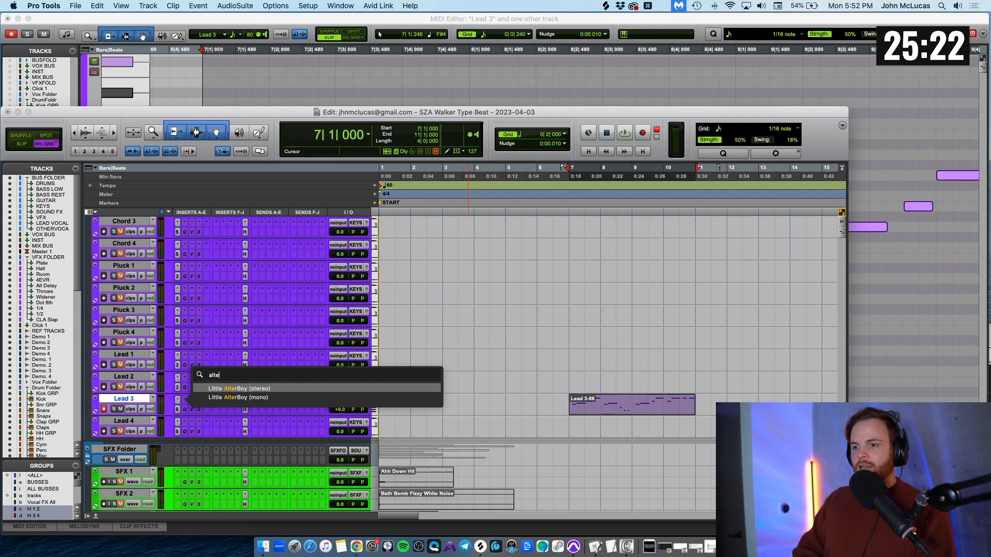
Insert Little AlterBoy on Lead 3 at -12 pitch and -6.4 formant.
{"action": "left_click", "coordinate": [243, 388]}
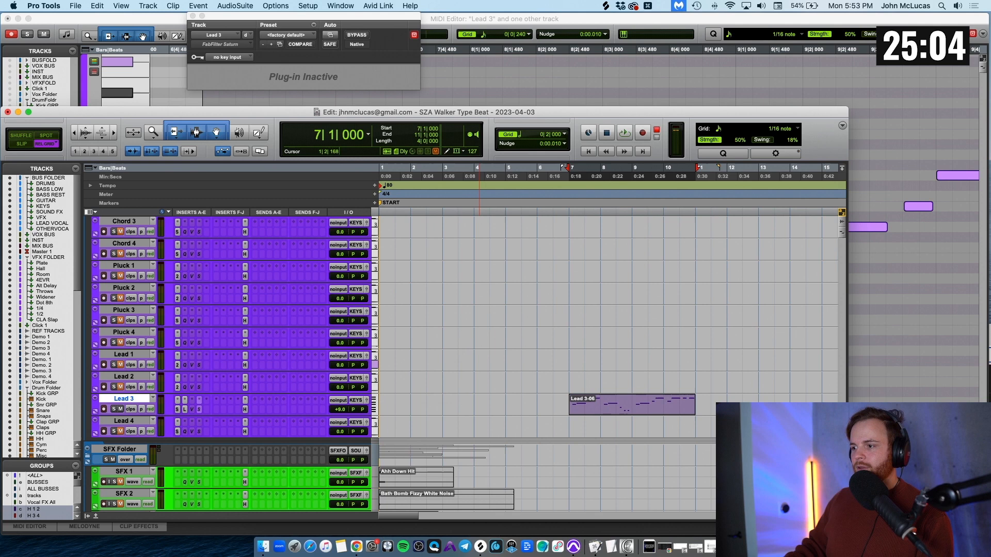
{"action": "left_click", "coordinate": [222, 43]}
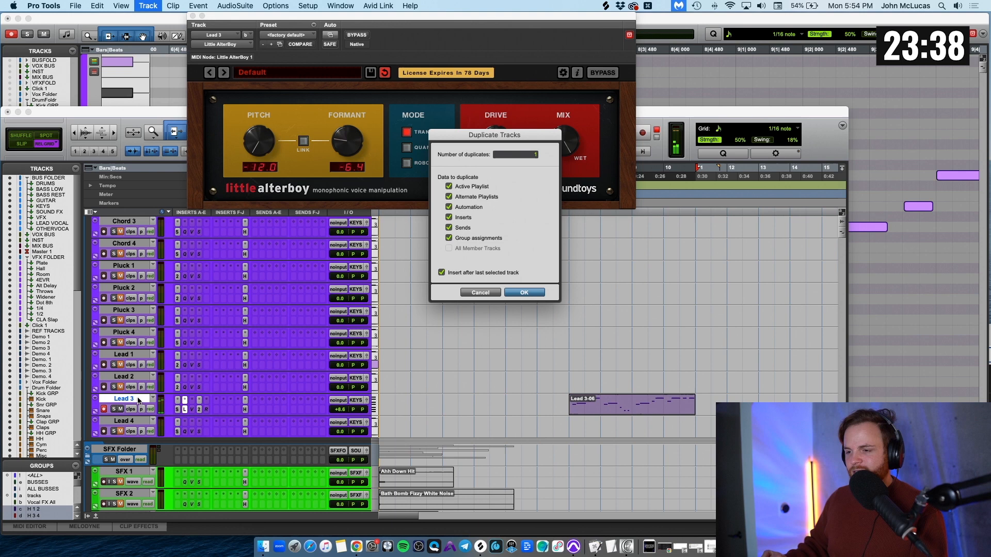
Confirm Duplicate Tracks to create Lead 3.dup1 carrying its own MIDI clips.
{"action": "left_click", "coordinate": [522, 292]}
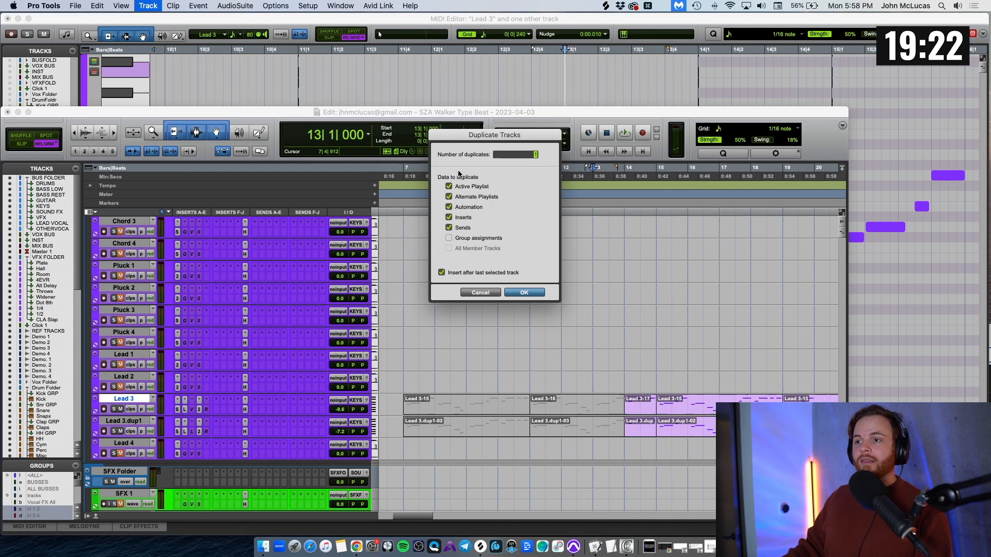
Add SFX 3–8 with effect clips and duplicate SFX 1 and SFX 2.
{"action": "left_click", "coordinate": [523, 292]}
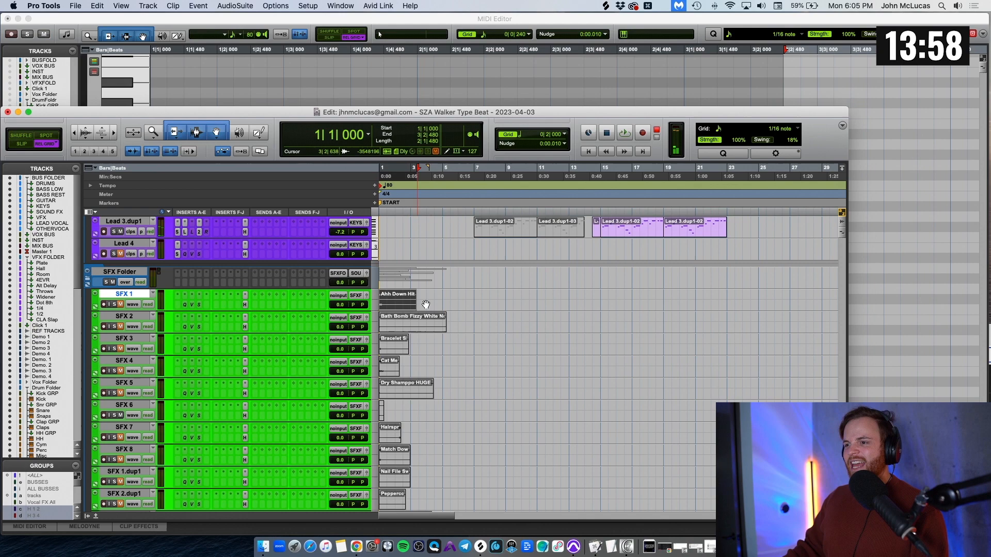
Insert FabFilter Pro-Q 3 into an empty insert slot on SFX 1.
{"action": "left_click", "coordinate": [623, 132]}
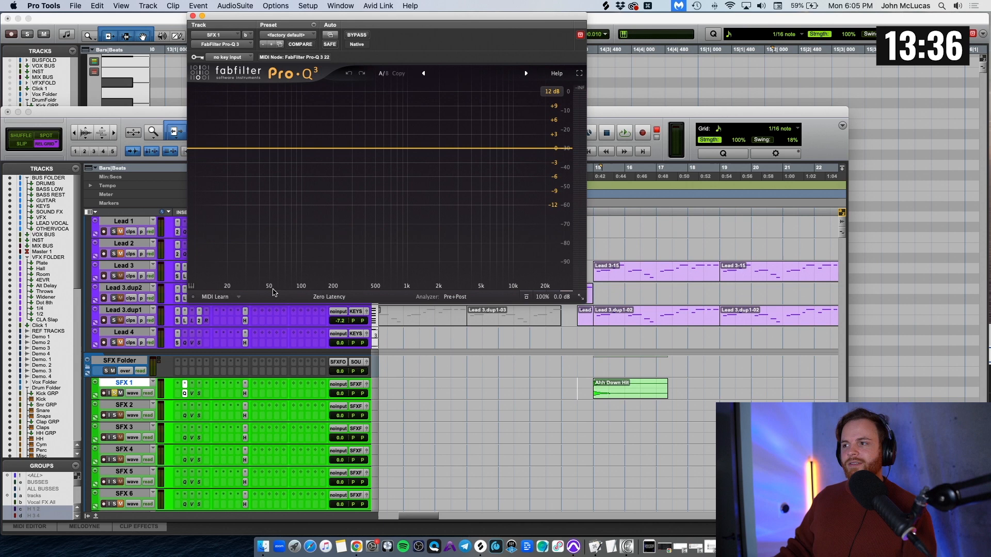
{"action": "left_click", "coordinate": [450, 104]}
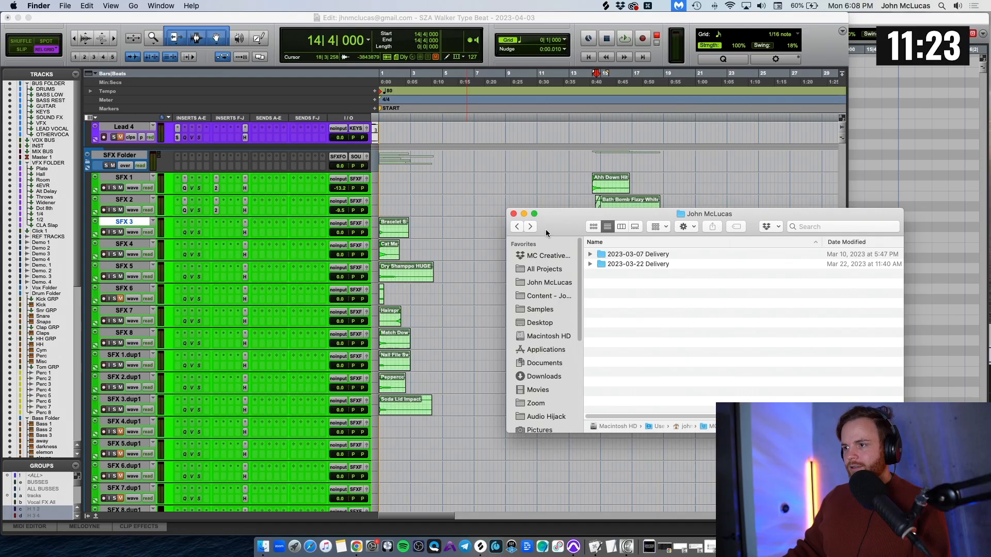
Open the 2023-03-07 Delivery folder and scroll through the VPP_vocal_oneshot WAV files.
{"action": "double_click", "coordinate": [637, 253]}
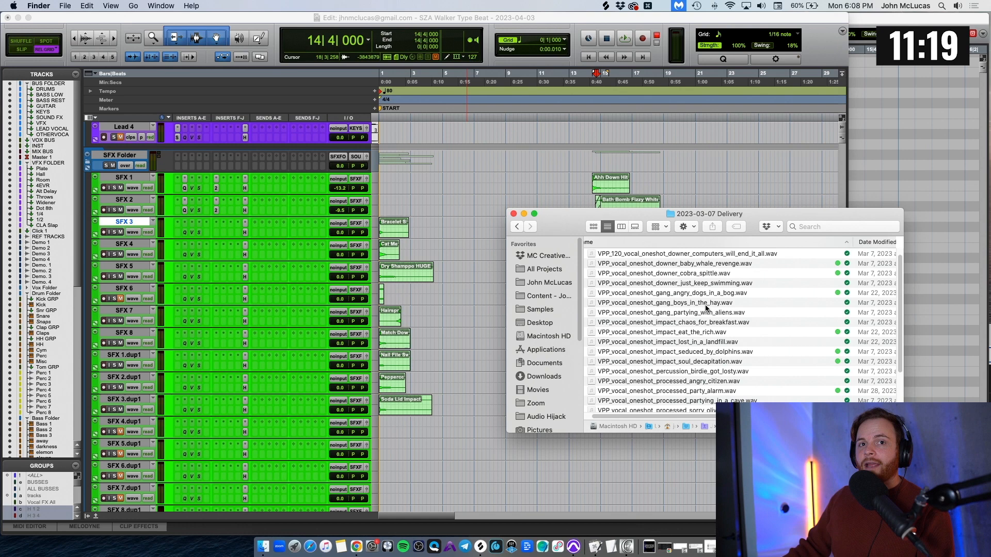
{"action": "scroll", "scroll_direction": "down", "scroll_amount": 3}
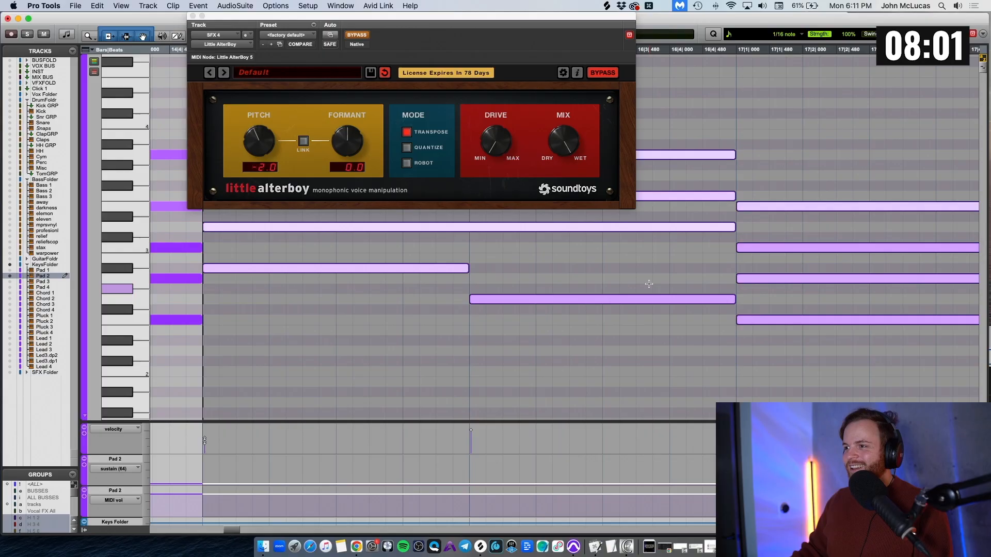
Scroll the Edit window to SFX 4 for Little AlterBoy at -2.0 semitones.
{"action": "scroll", "scroll_direction": "down", "scroll_amount": 3}
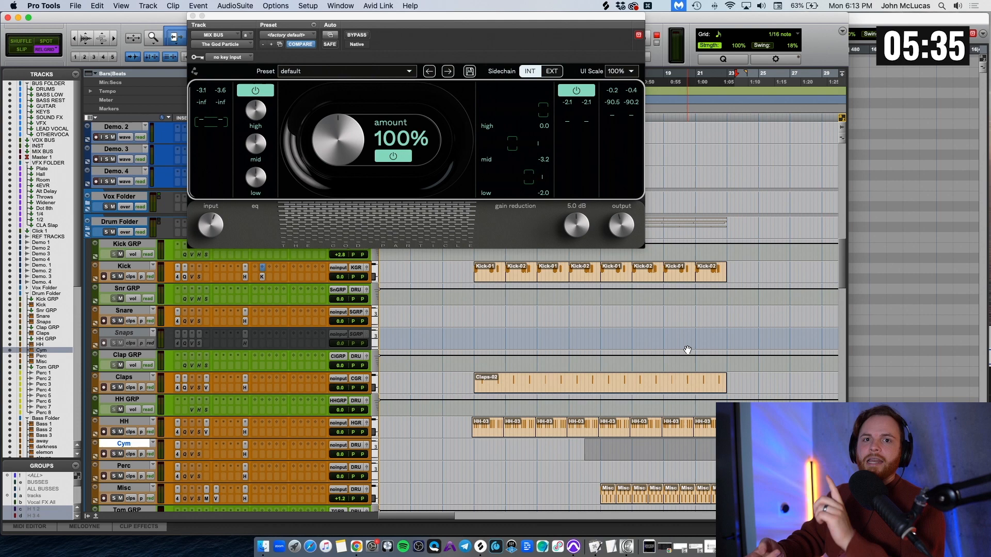
Scroll down to the MIX BUS track to add The God Particle at 100%.
{"action": "scroll", "scroll_direction": "down", "scroll_amount": 3}
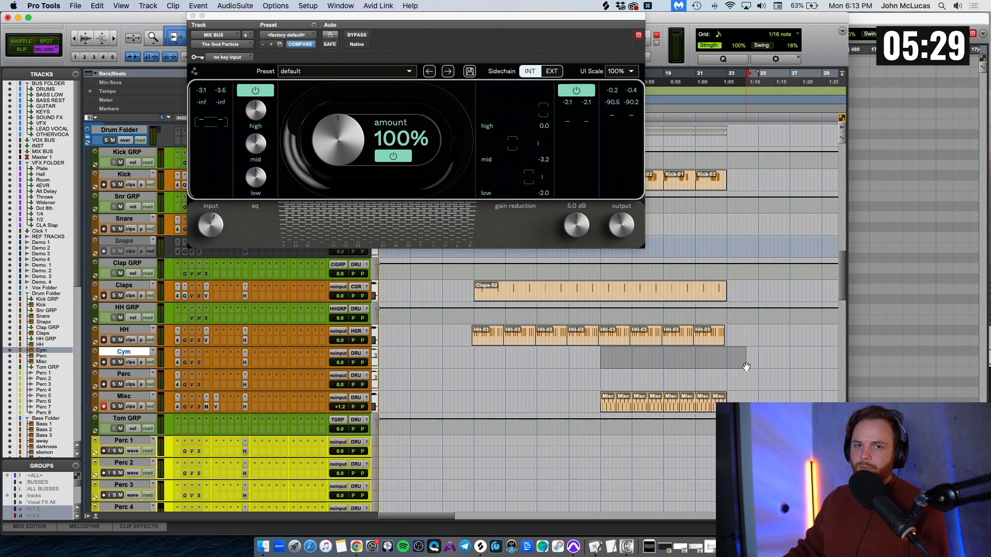
{"action": "type", "text": "lo-fi"}
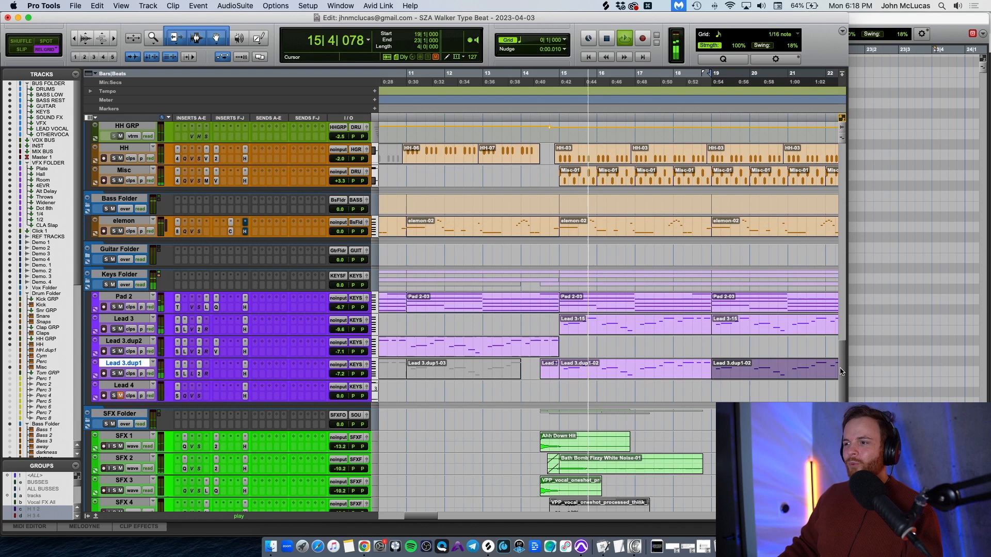
Scroll the Edit window down to the Keys and SFX folders during playback.
{"action": "scroll", "scroll_direction": "down", "scroll_amount": 3}
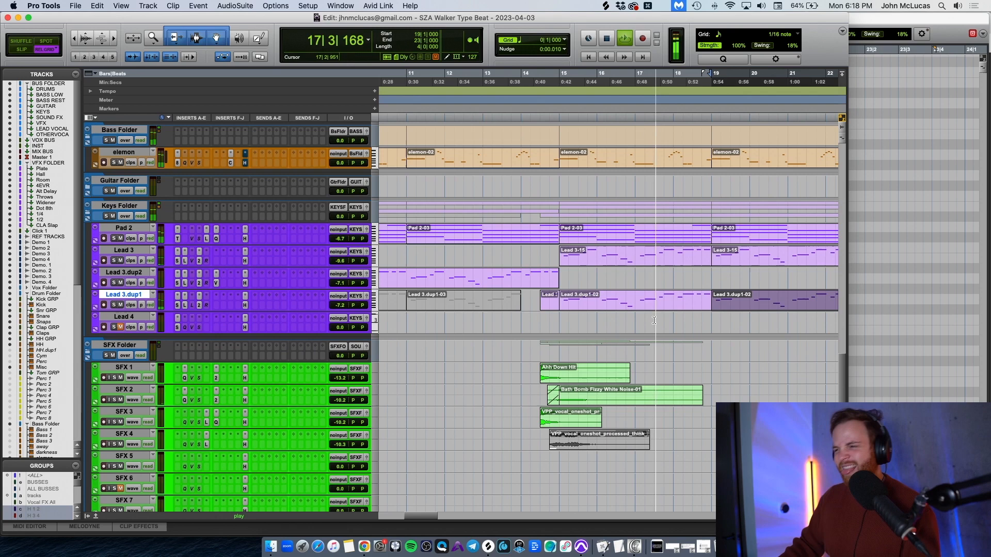